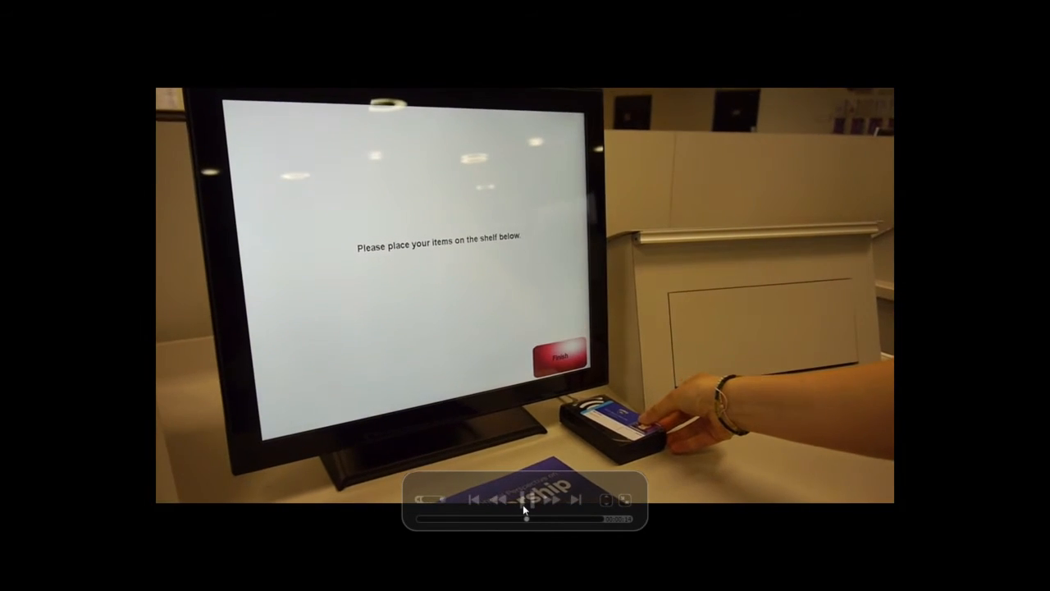
click(504, 501)
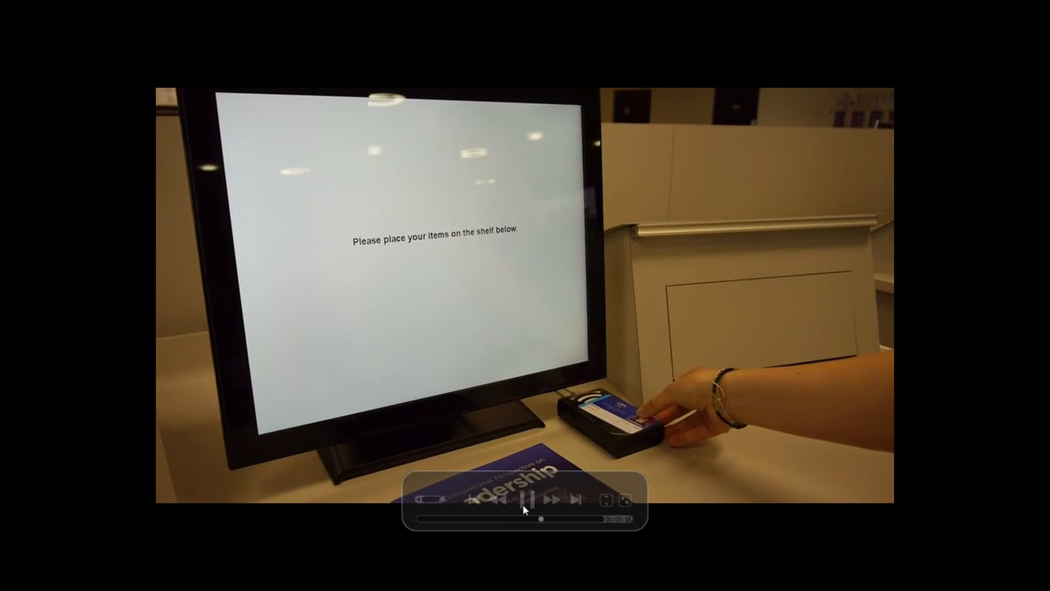